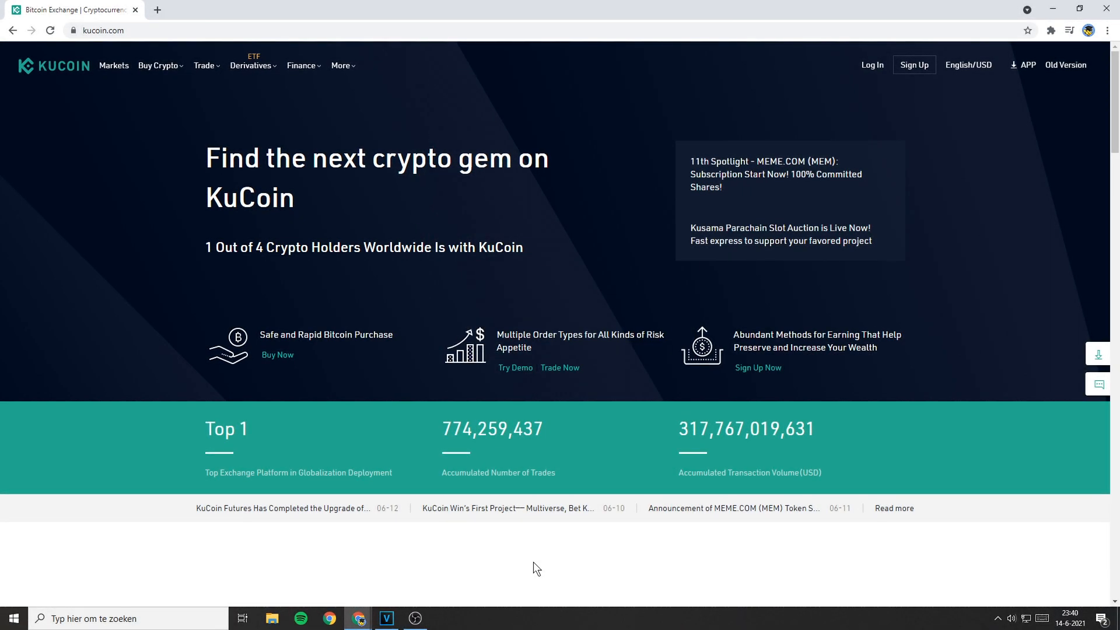
pyautogui.moveTo(970, 232)
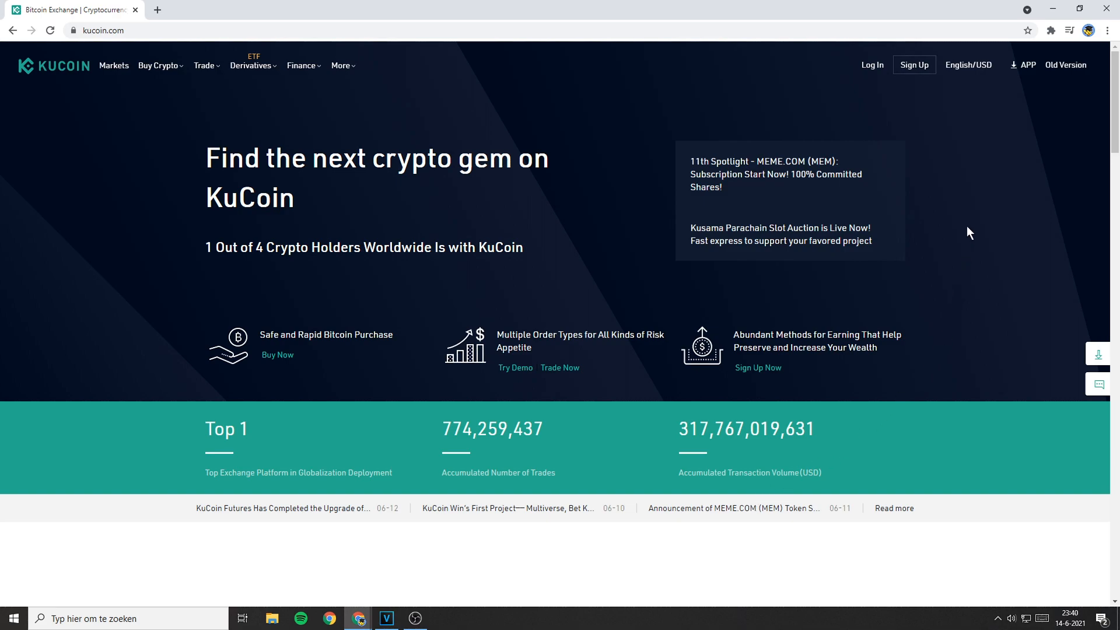
pyautogui.moveTo(969, 85)
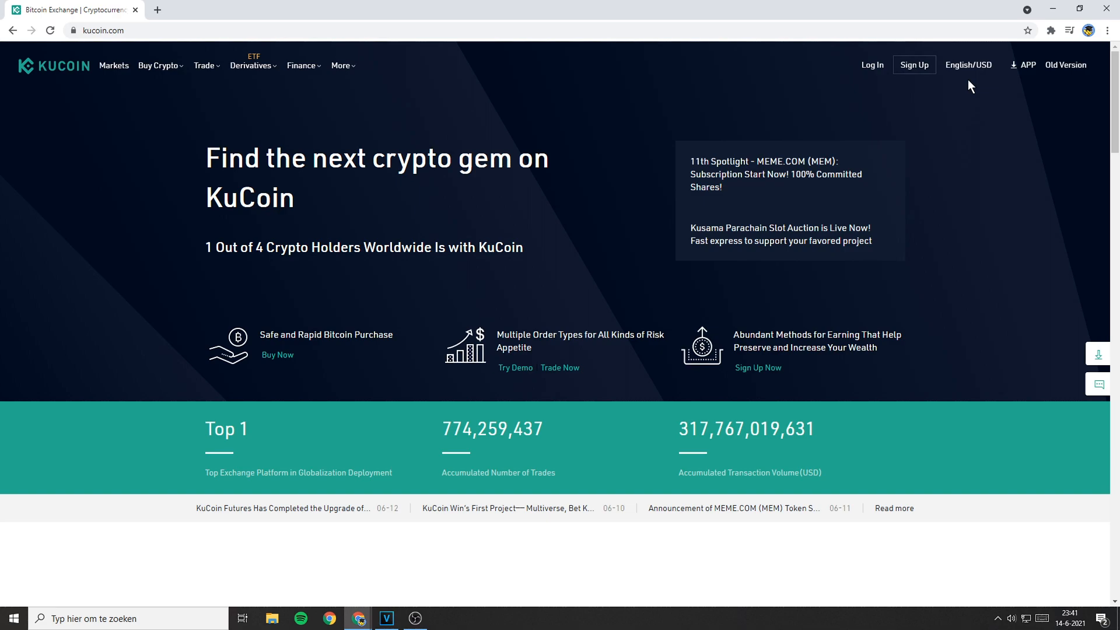
# Step: Reach the KuCoin app's Settings page via the profile drawer, showing Currency as USD($)
pyautogui.click(968, 65)
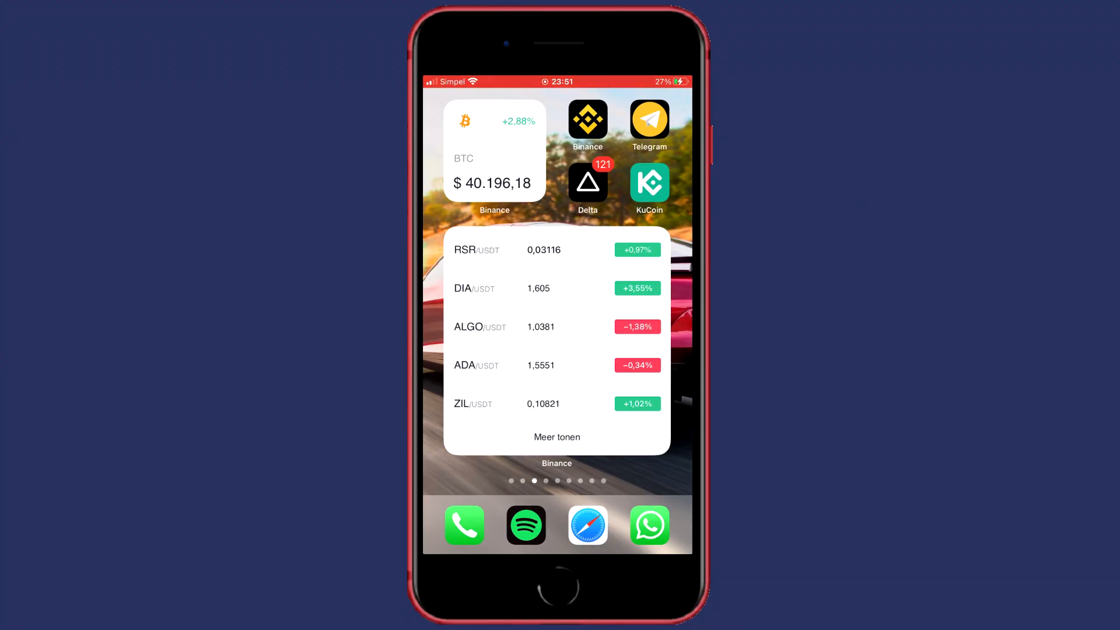
pyautogui.click(649, 182)
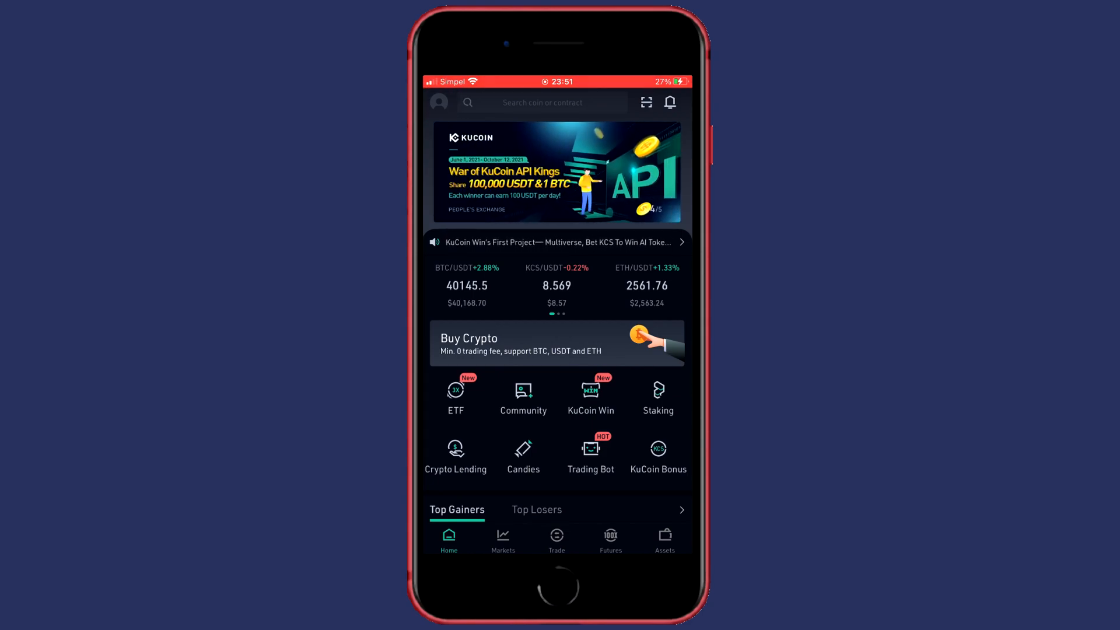
pyautogui.click(438, 103)
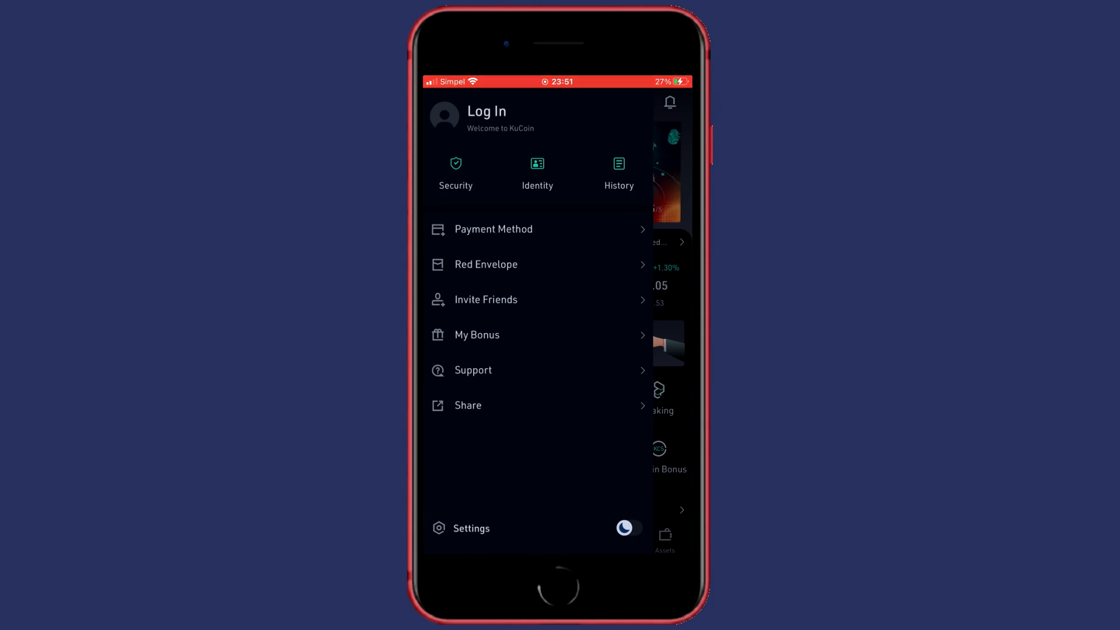
pyautogui.click(470, 527)
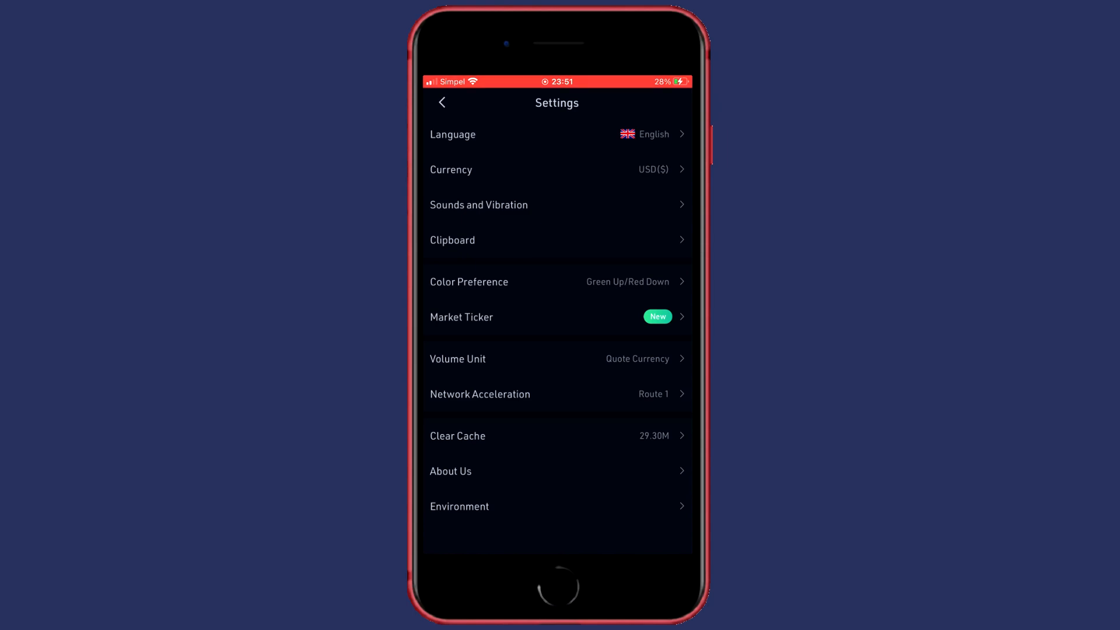
# Step: Browse the display currency list past USD, EUR, GBP down to RUB, CHF and ARS
pyautogui.click(556, 170)
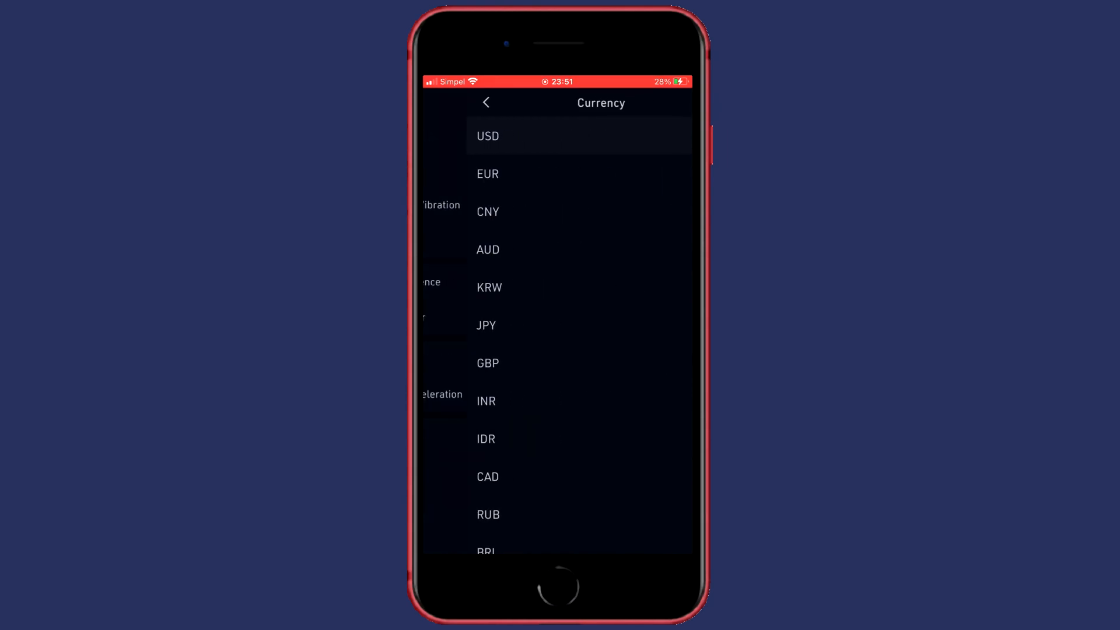
pyautogui.scroll(-3)
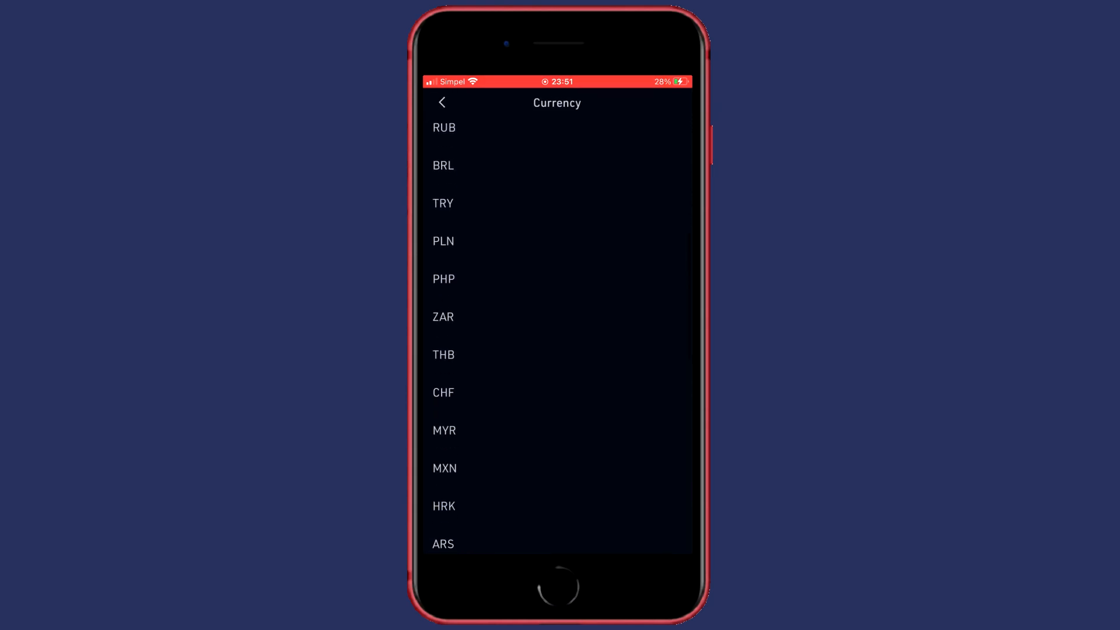